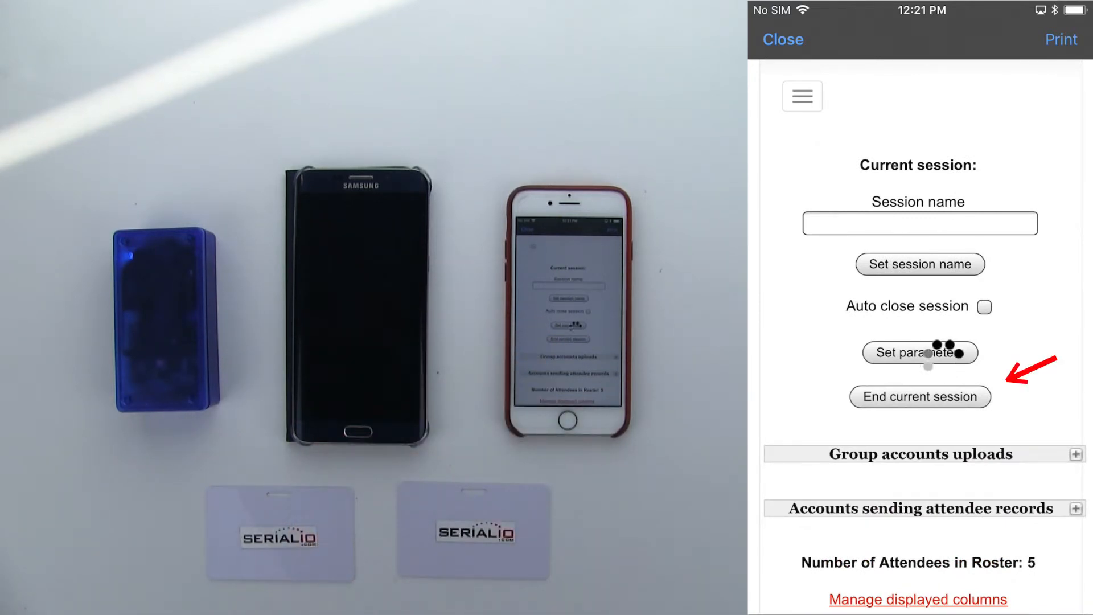
End the current attendance session so it shows closed at 12:21:47.
left_click(919, 396)
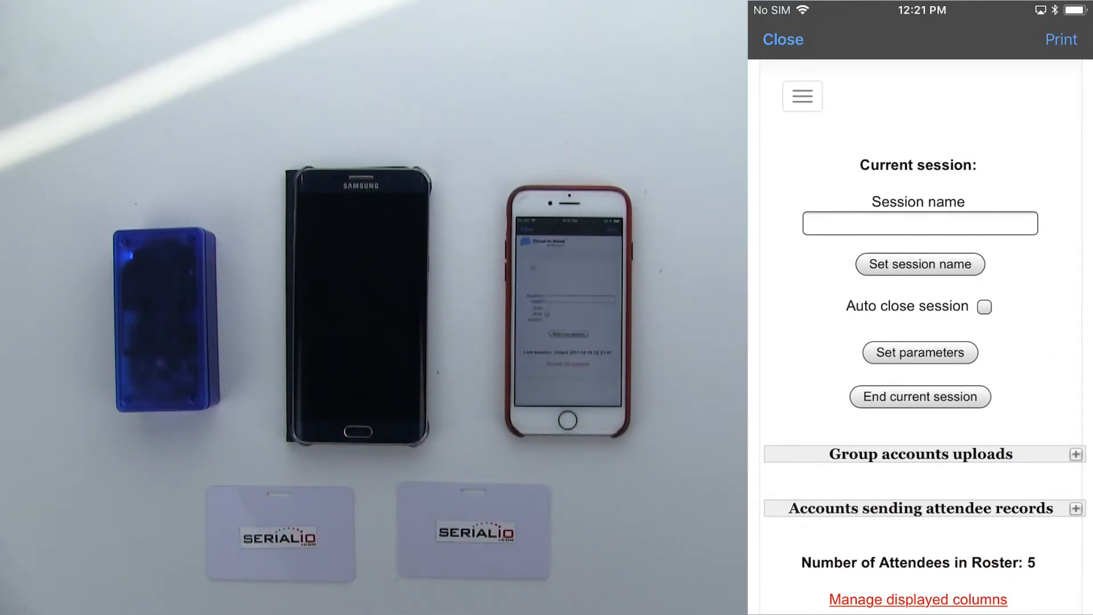
left_click(919, 397)
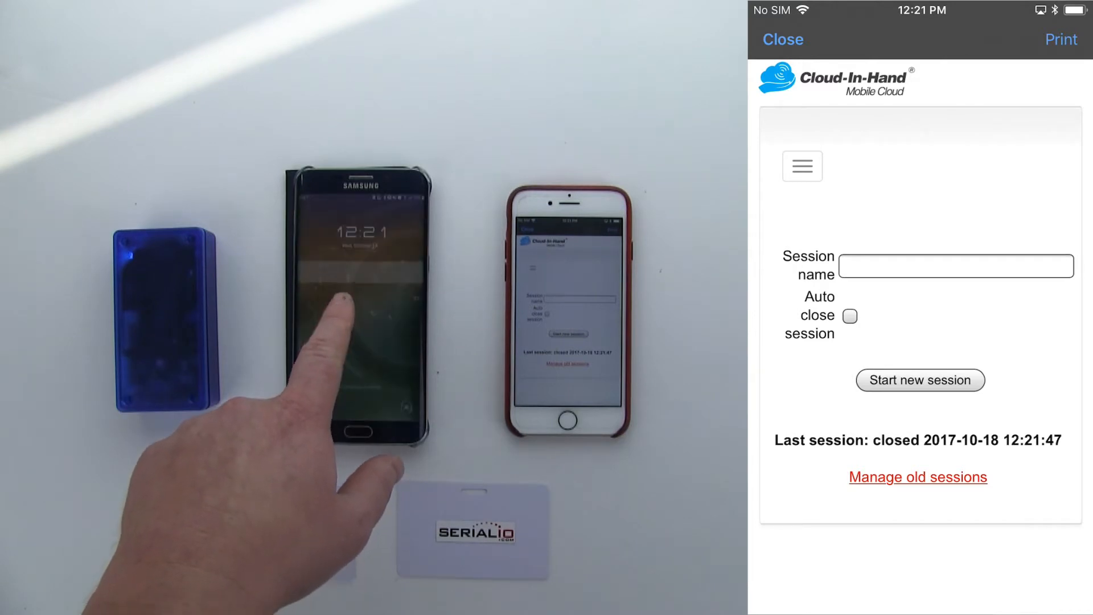